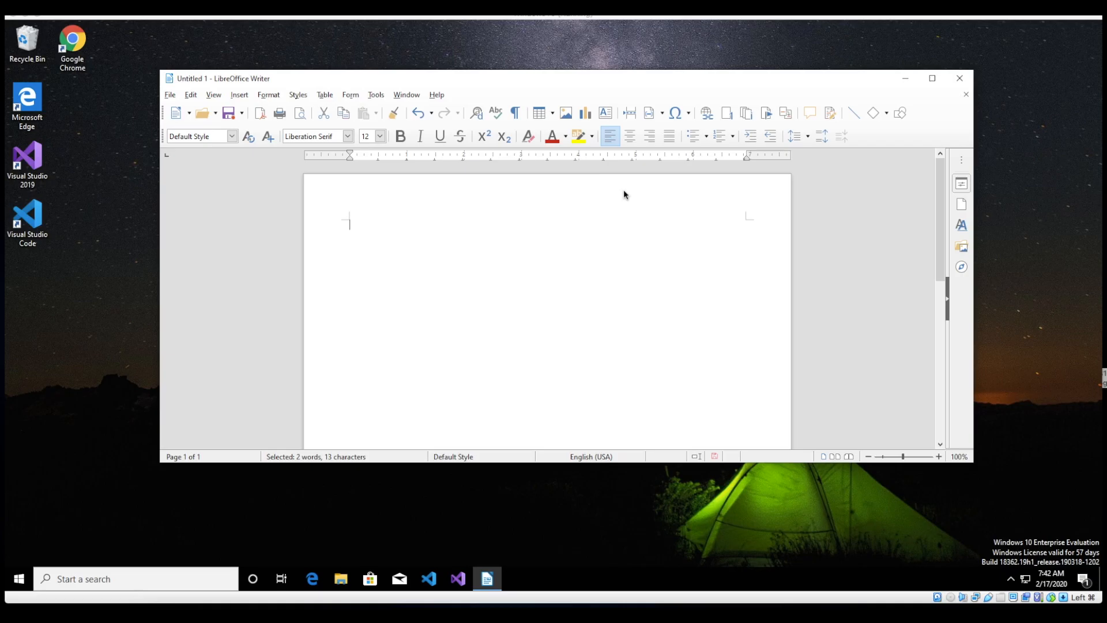
pyautogui.moveTo(508, 269)
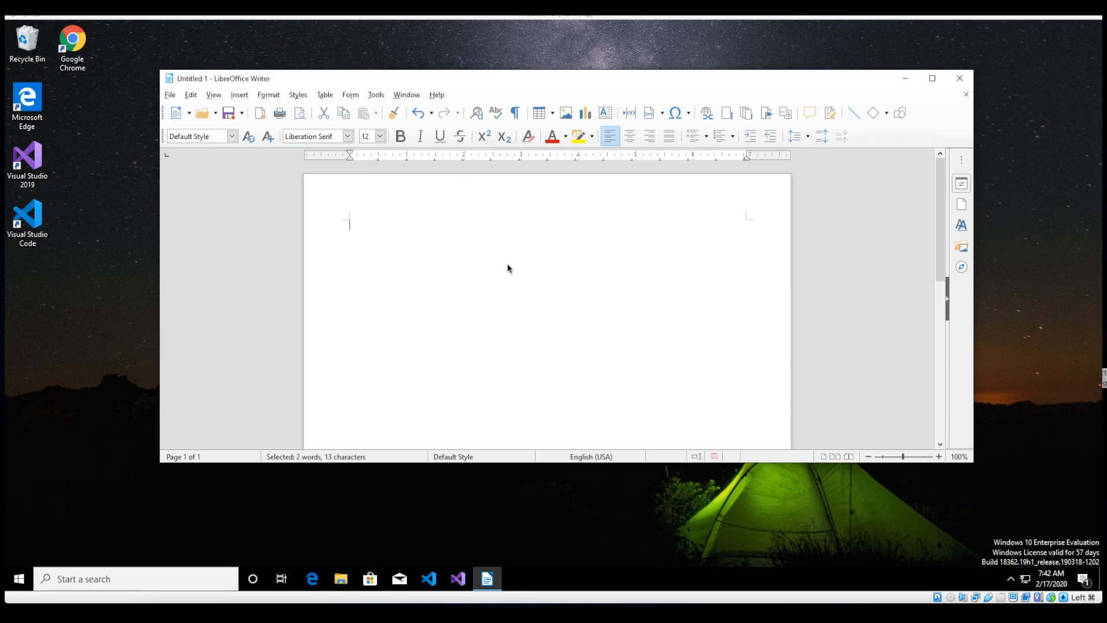
# Step: Write the line 'Test file' at the top of the blank document
pyautogui.write('tes')
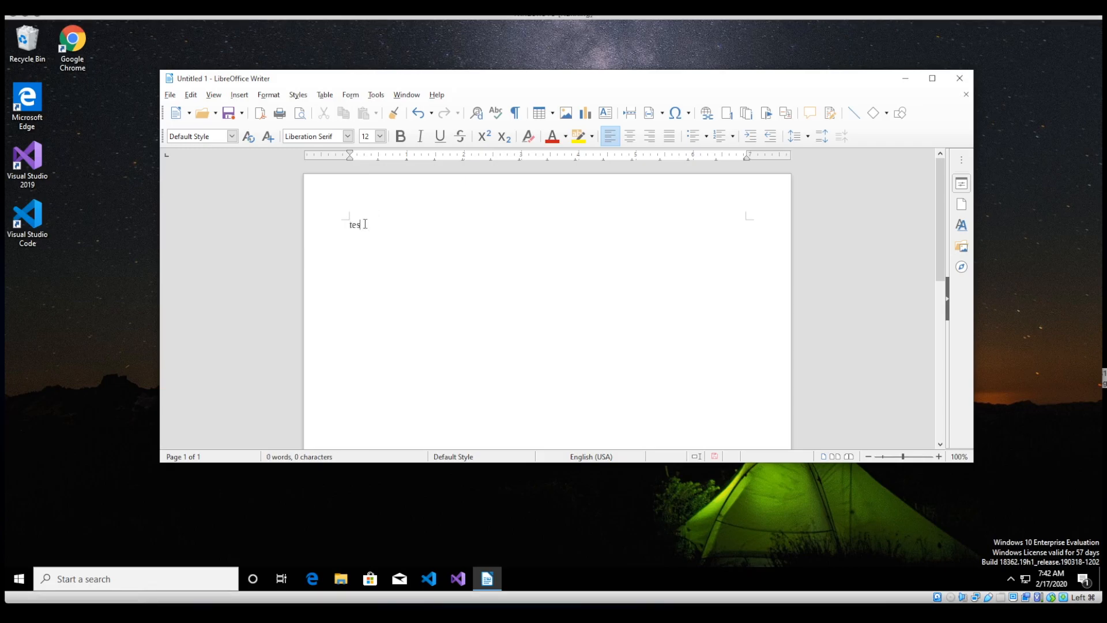
pyautogui.write('Test file')
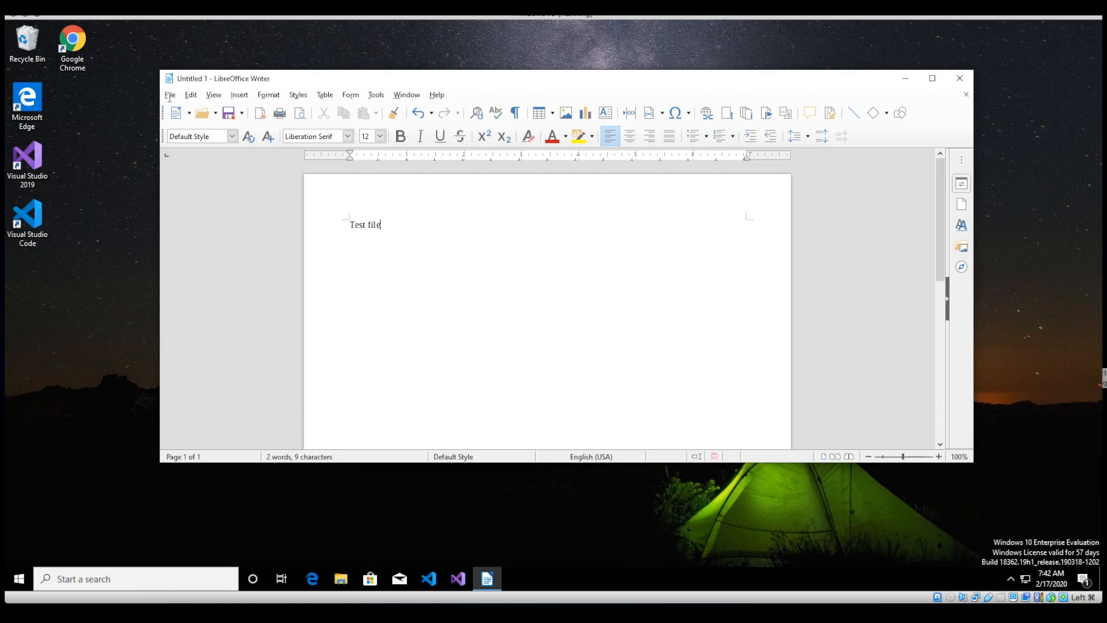
# Step: Start Save As in Documents with 'test file' entered as the file name
pyautogui.click(170, 94)
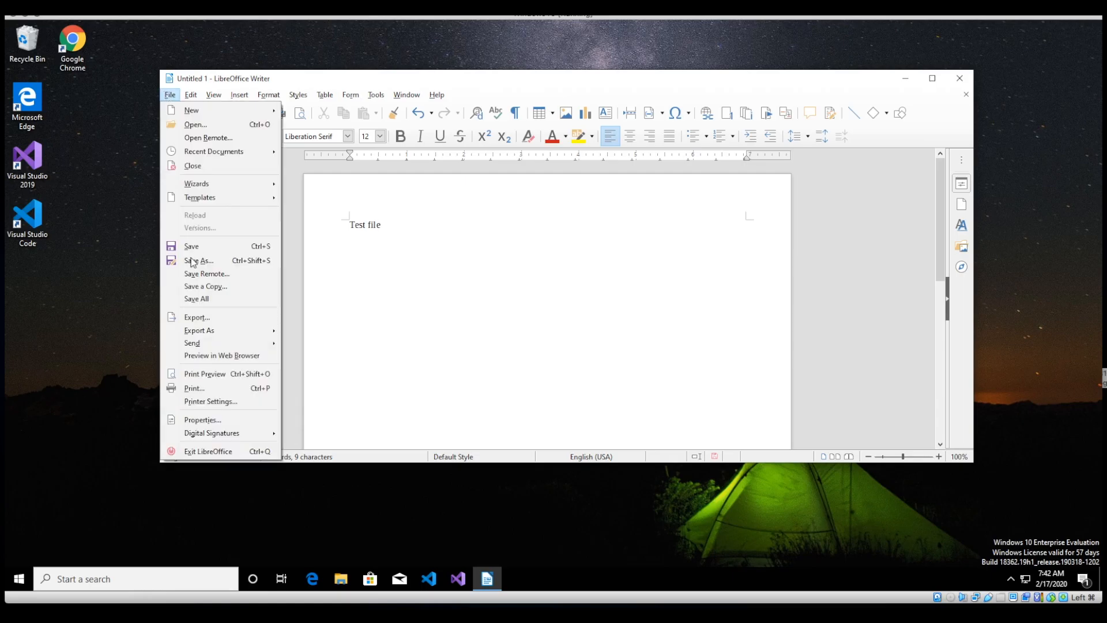
pyautogui.click(408, 311)
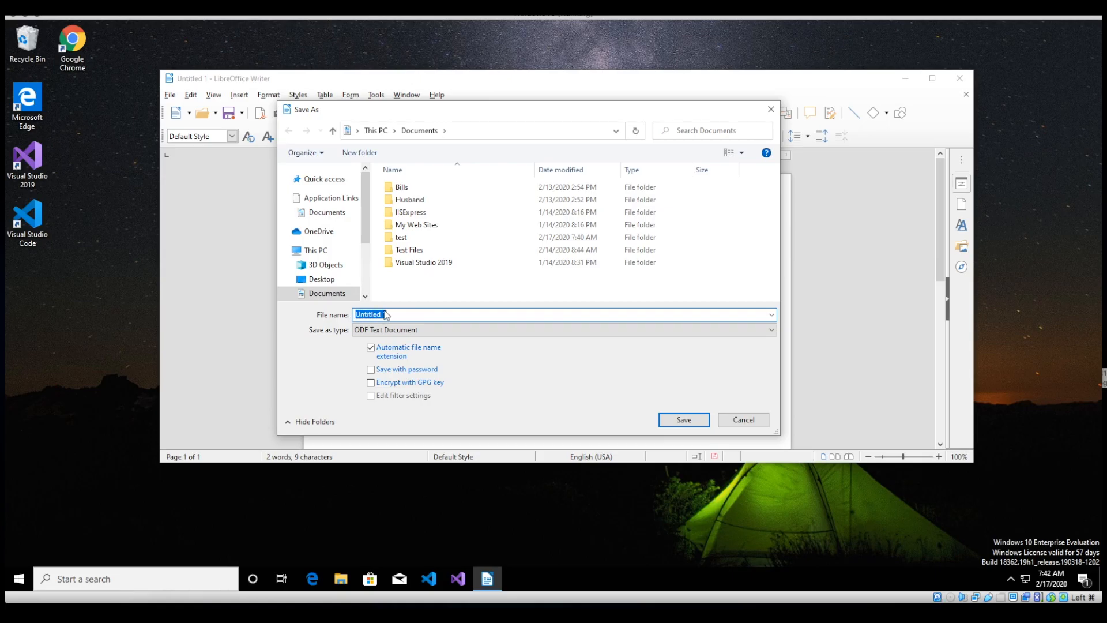
pyautogui.write('test file')
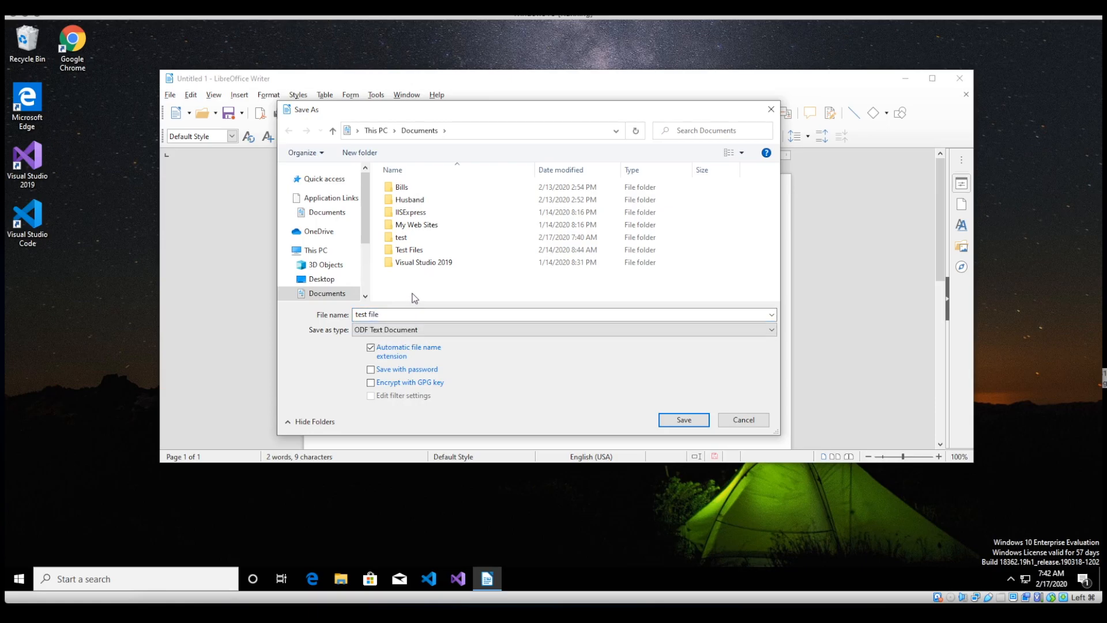
pyautogui.moveTo(358, 153)
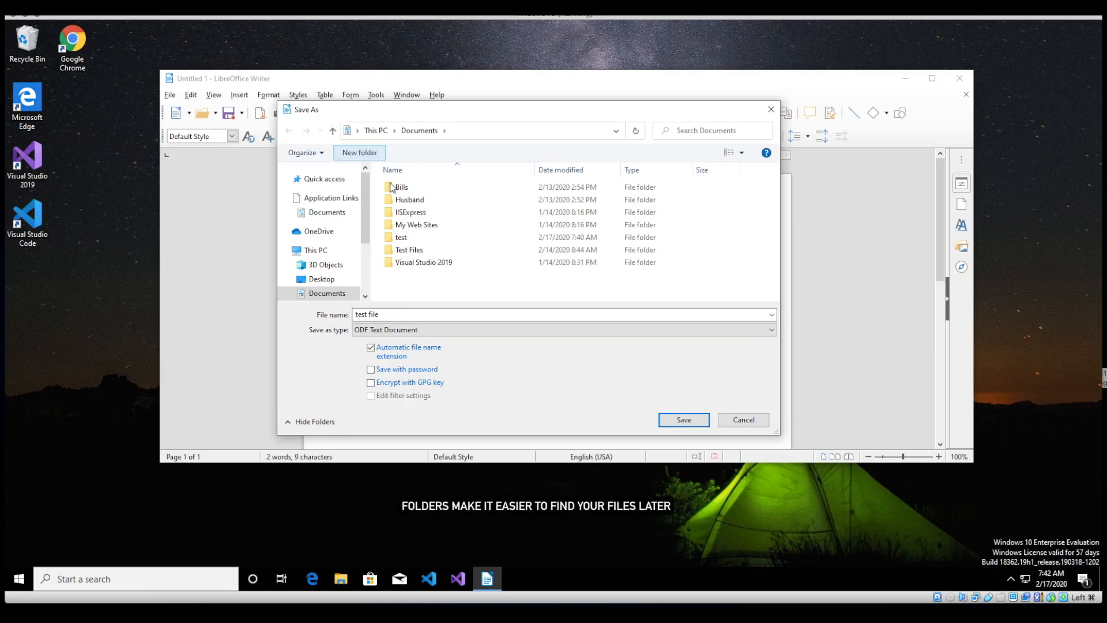
# Step: Save the document as test file.odt in a new folder2 under Documents and close Writer
pyautogui.click(360, 152)
pyautogui.write('folder2')
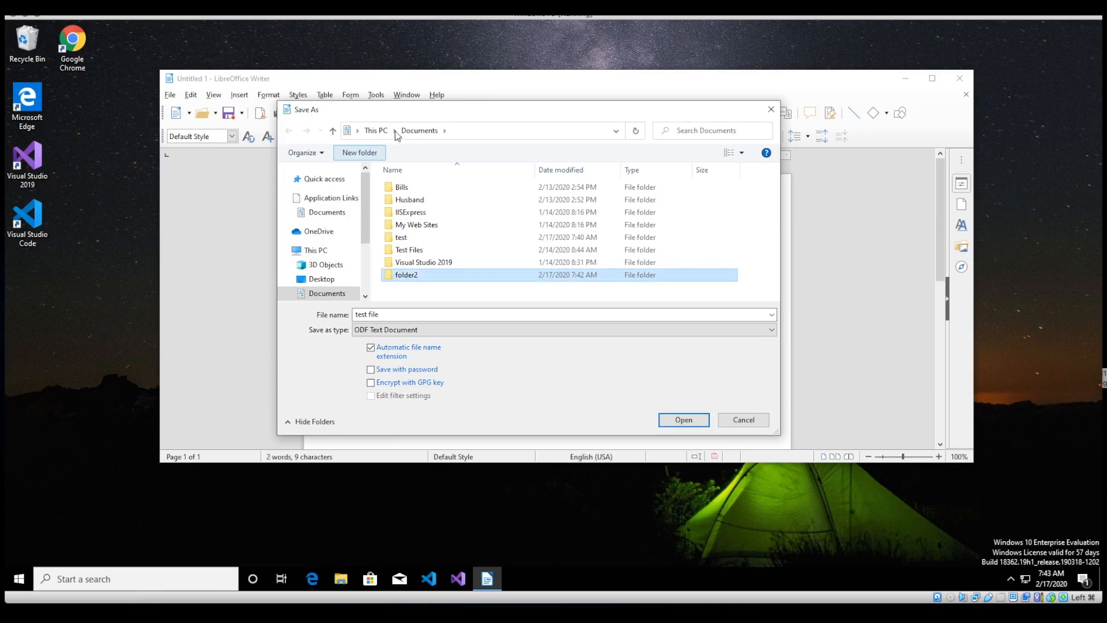
pyautogui.moveTo(692, 452)
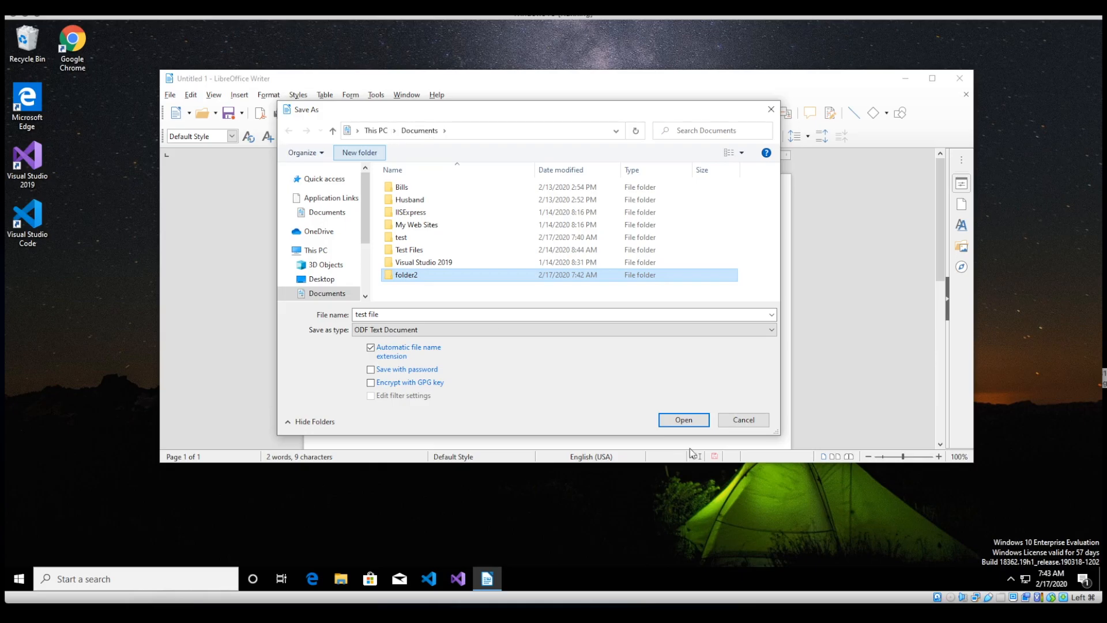
pyautogui.doubleClick(406, 274)
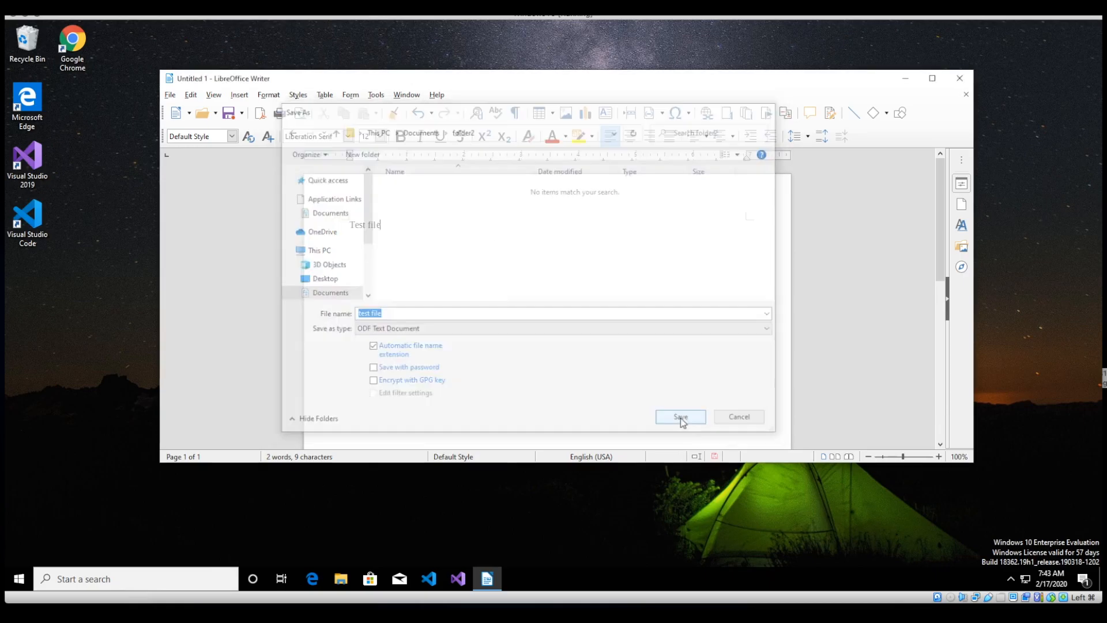
pyautogui.click(679, 416)
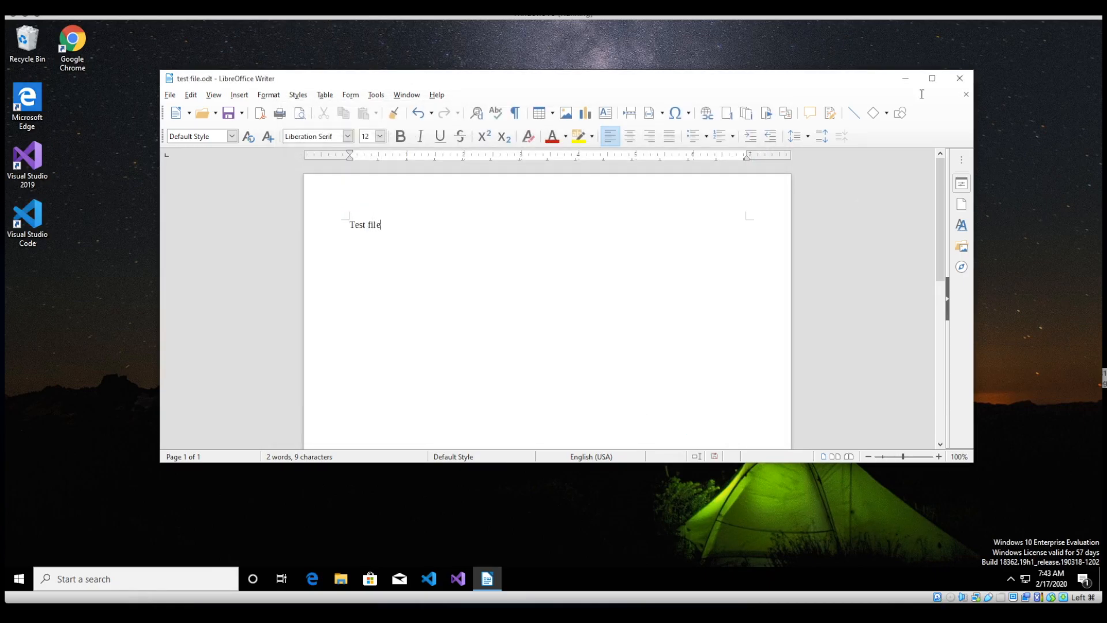
pyautogui.moveTo(958, 79)
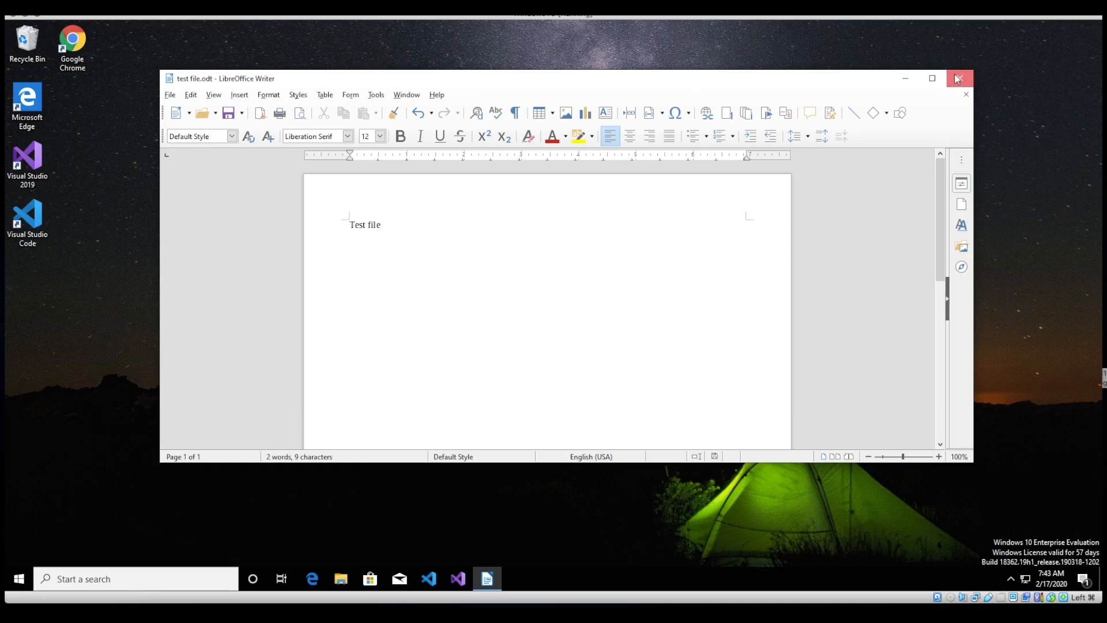
pyautogui.click(958, 79)
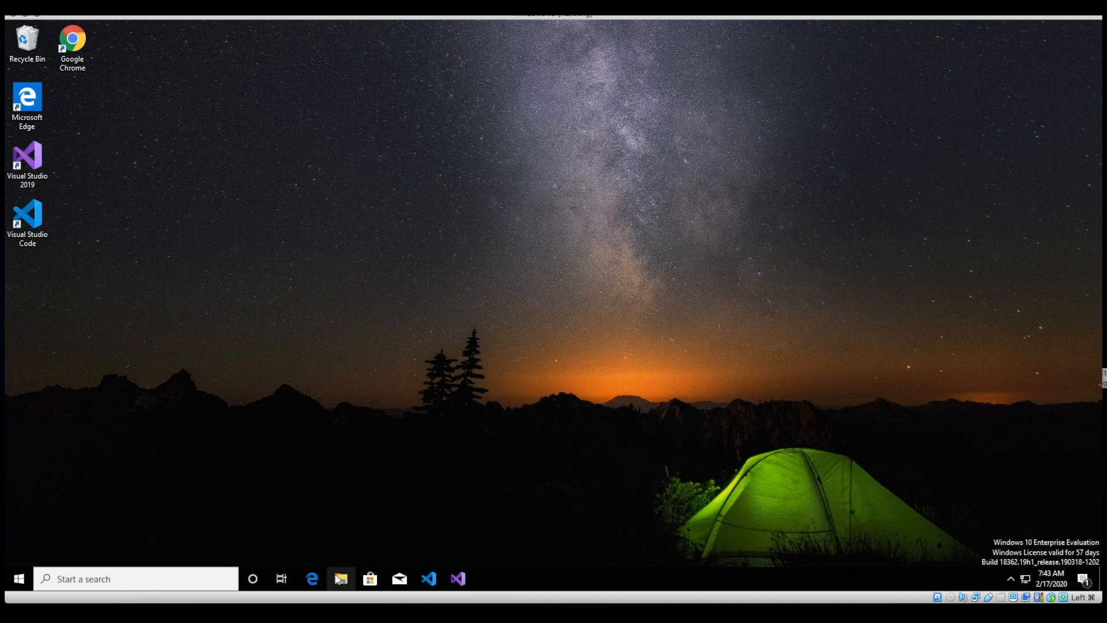
# Step: Browse File Explorer to Documents\folder2 and reopen test file.odt in Writer
pyautogui.click(341, 577)
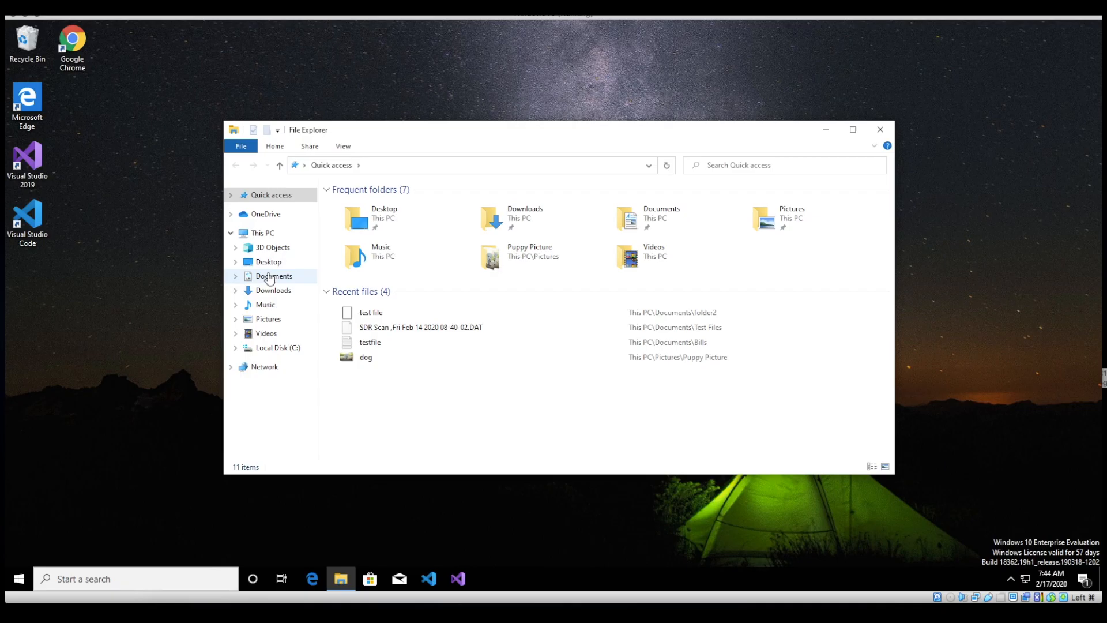
pyautogui.click(273, 275)
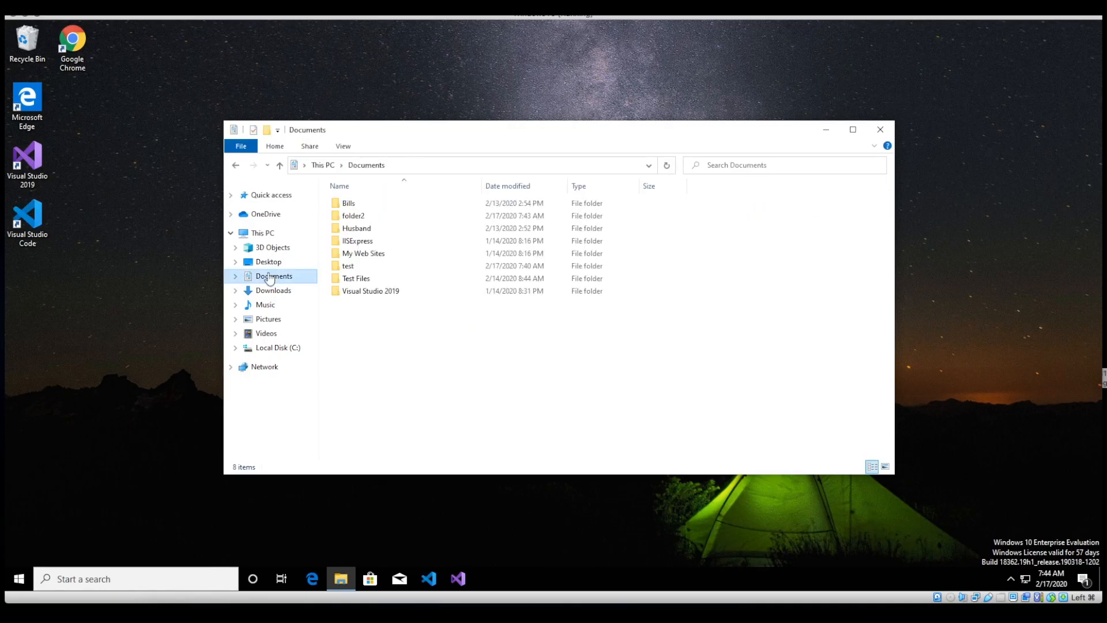
pyautogui.click(347, 265)
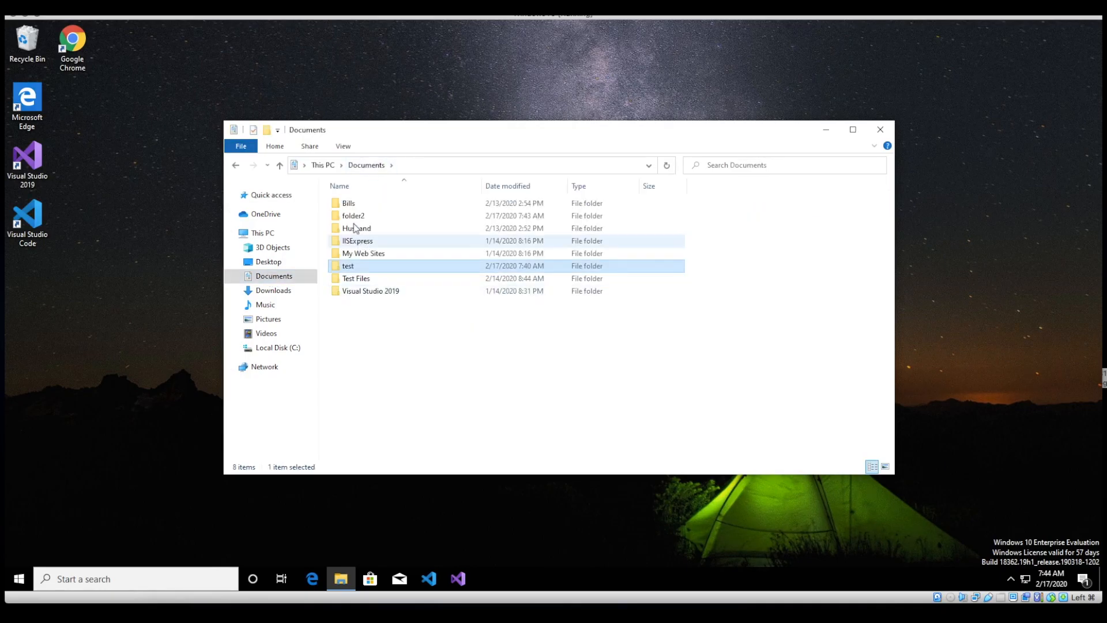
pyautogui.click(352, 215)
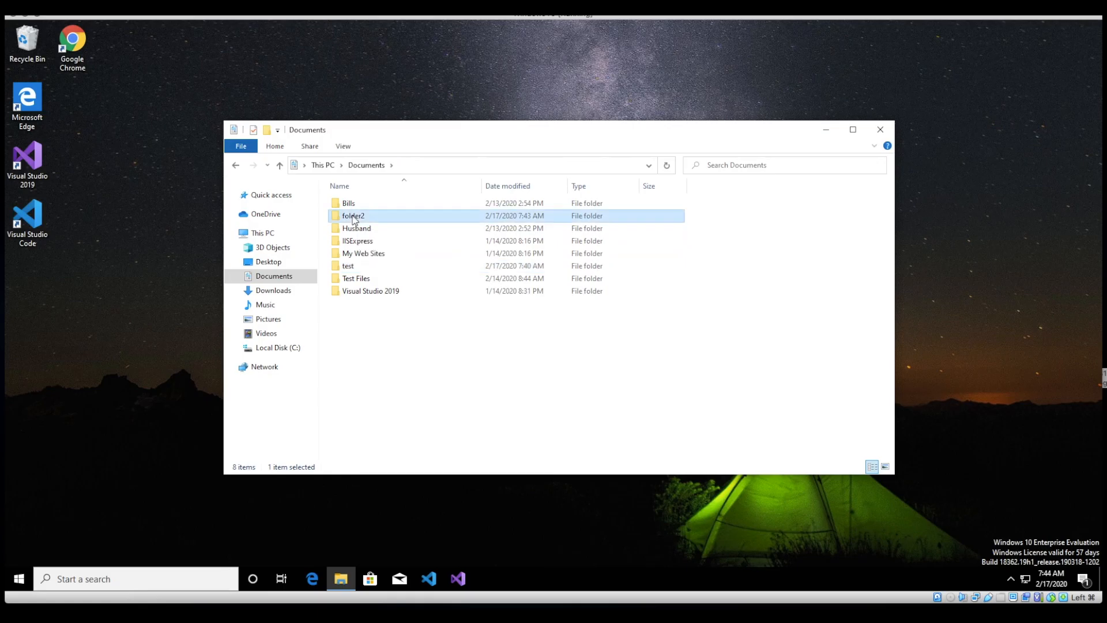
pyautogui.doubleClick(353, 216)
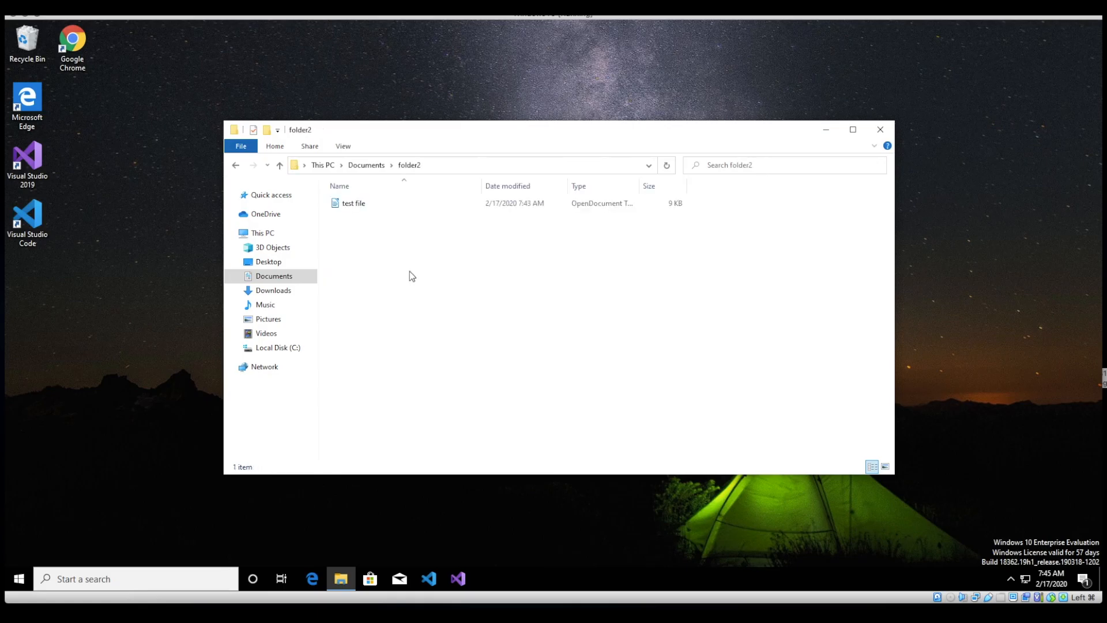
pyautogui.moveTo(353, 203)
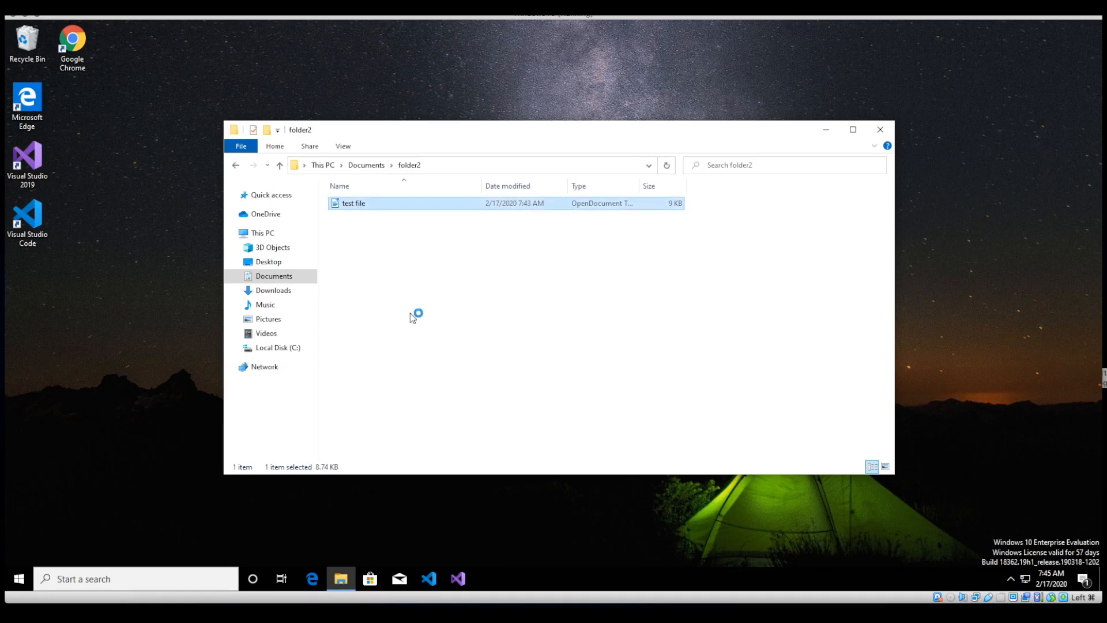
pyautogui.doubleClick(353, 203)
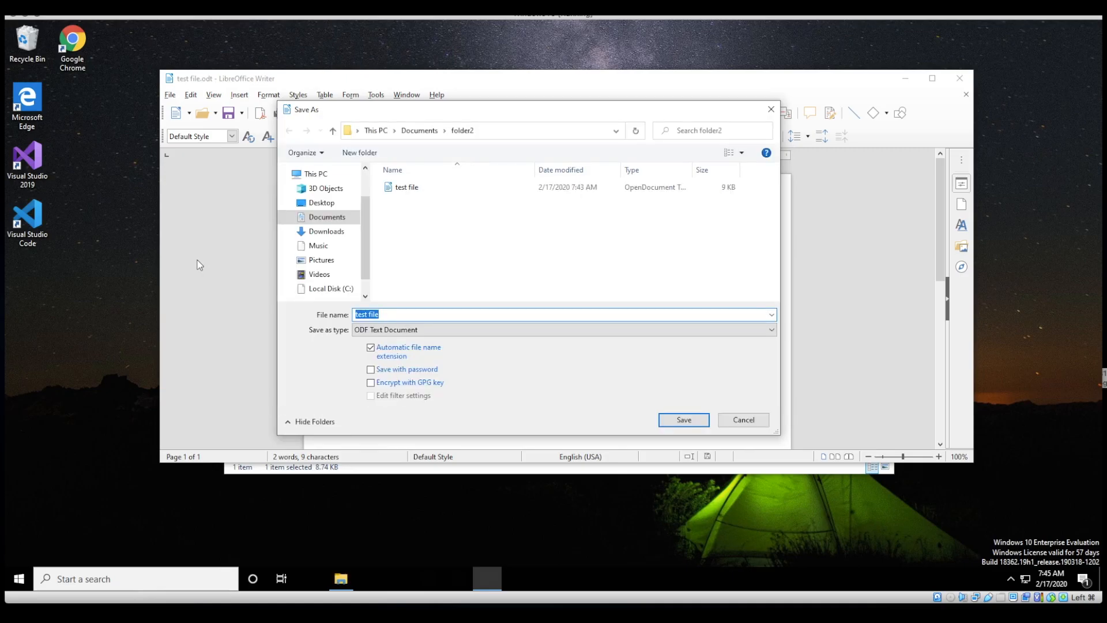
# Step: Dismiss the Save As dialog, leaving test file.odt open reading 'Test file'
pyautogui.click(682, 419)
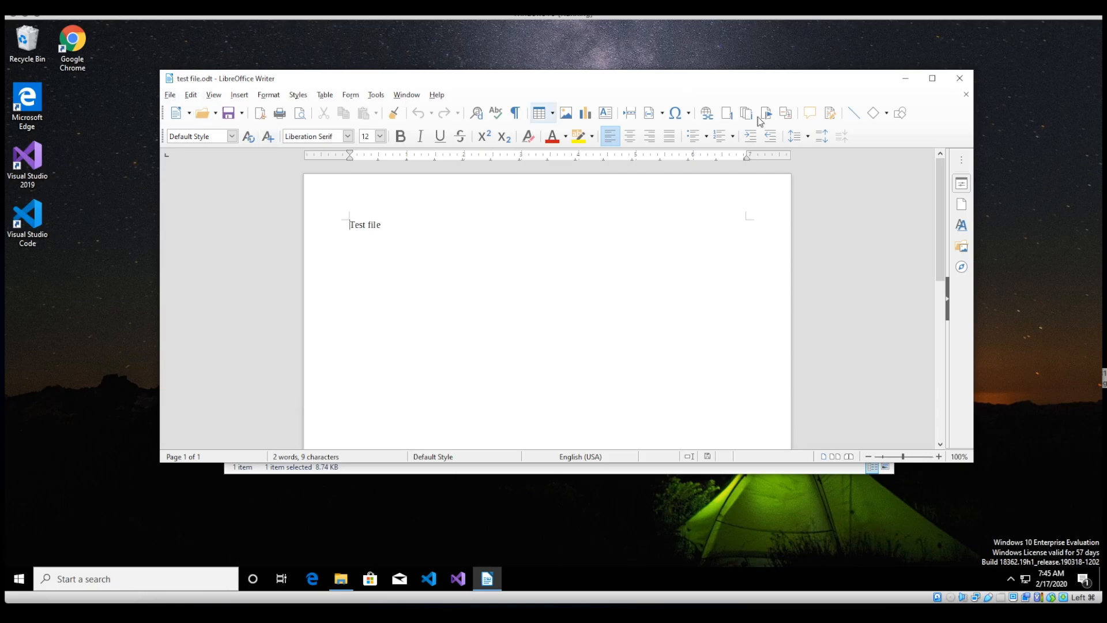
pyautogui.moveTo(958, 79)
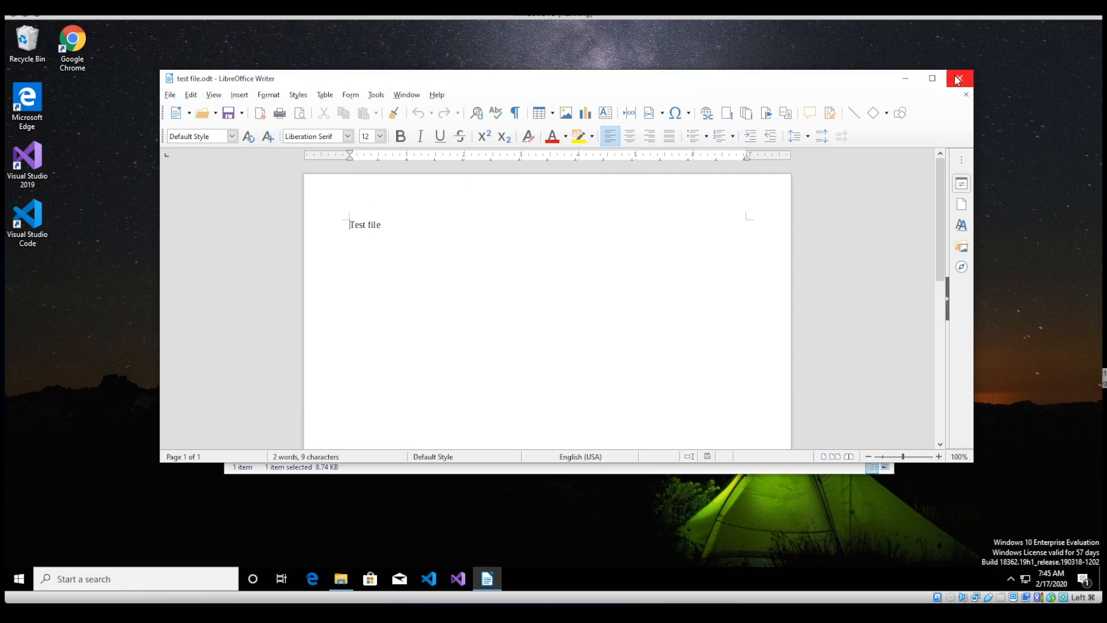